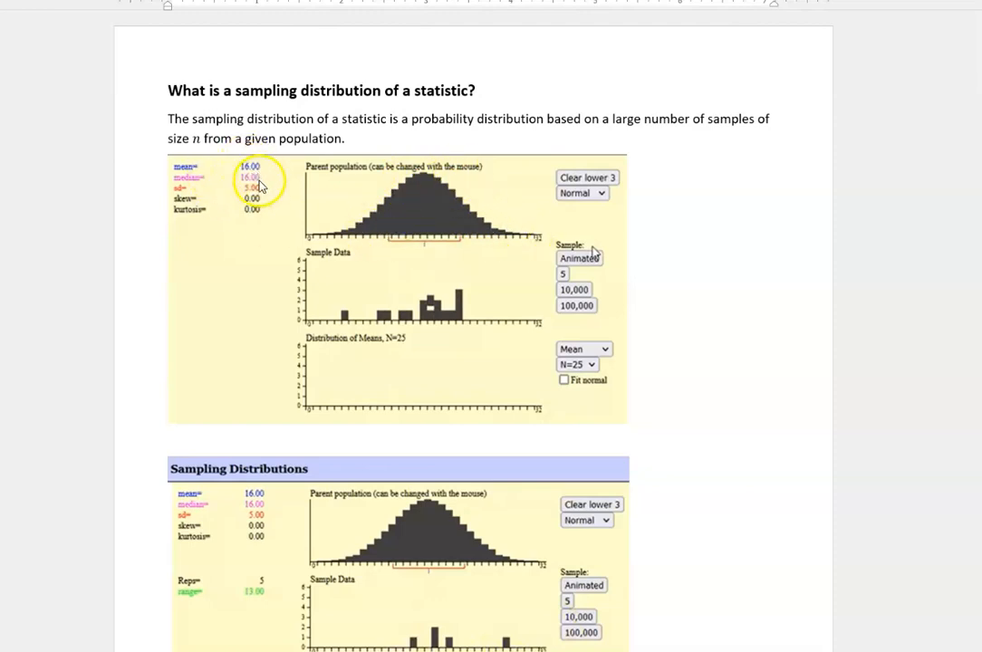
pyautogui.moveTo(458, 237)
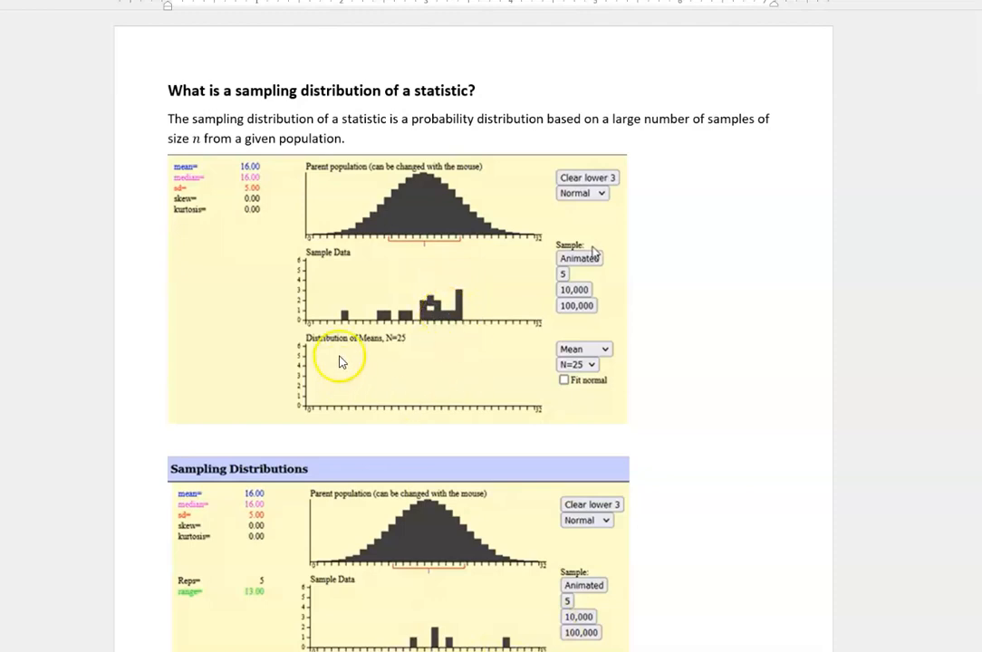
pyautogui.moveTo(382, 369)
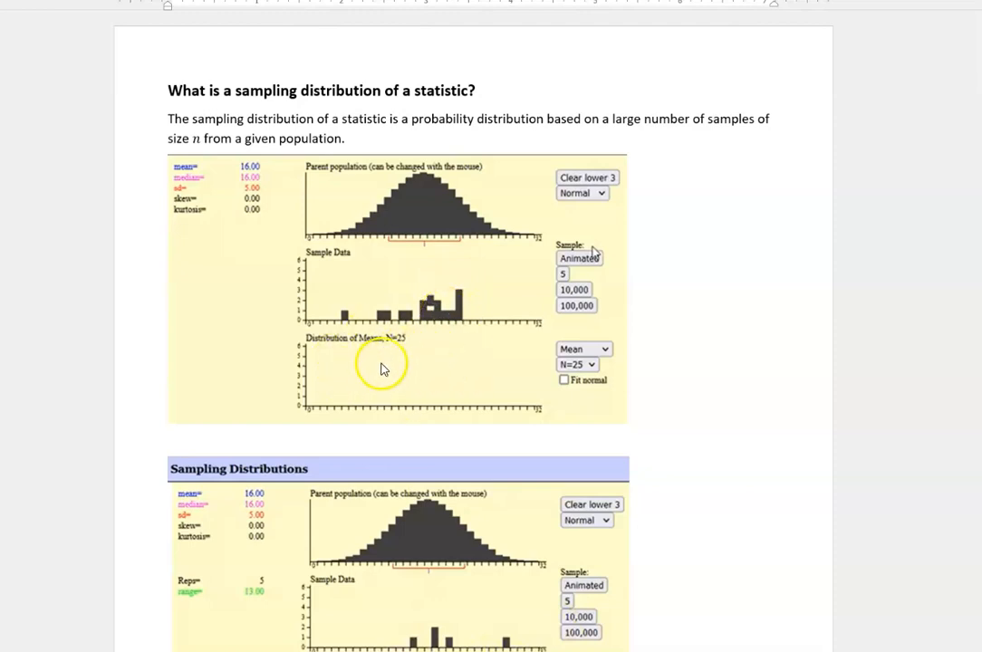
pyautogui.moveTo(377, 346)
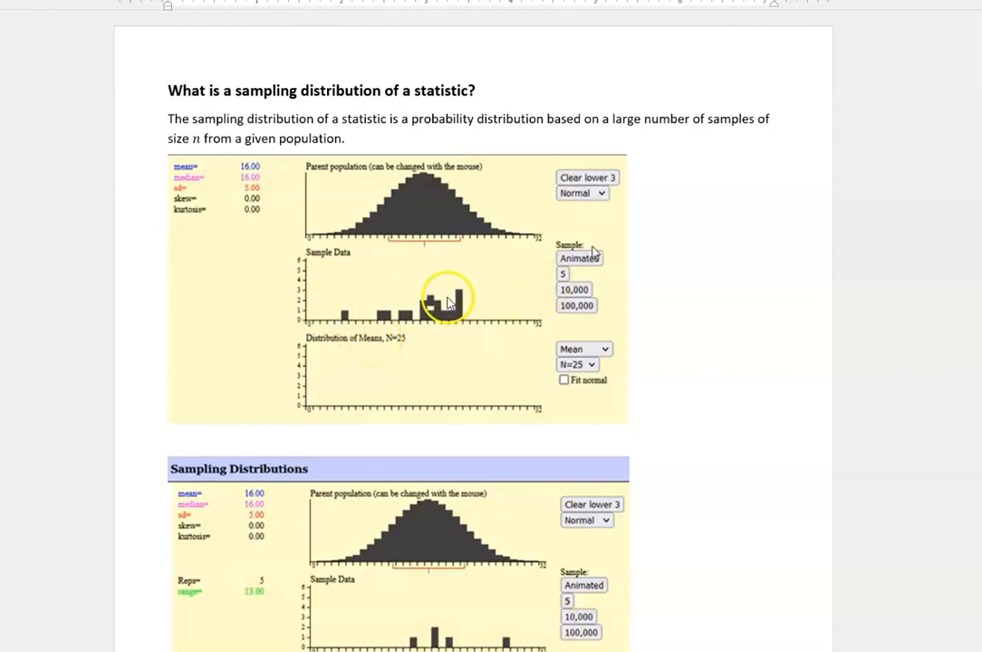
pyautogui.scroll(-3)
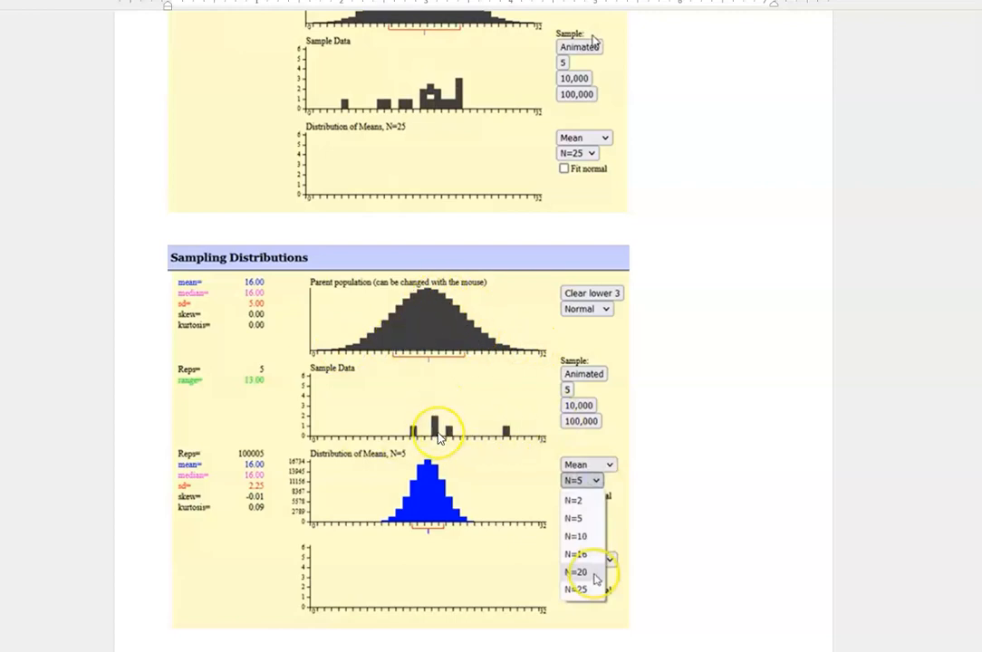
pyautogui.moveTo(390, 526)
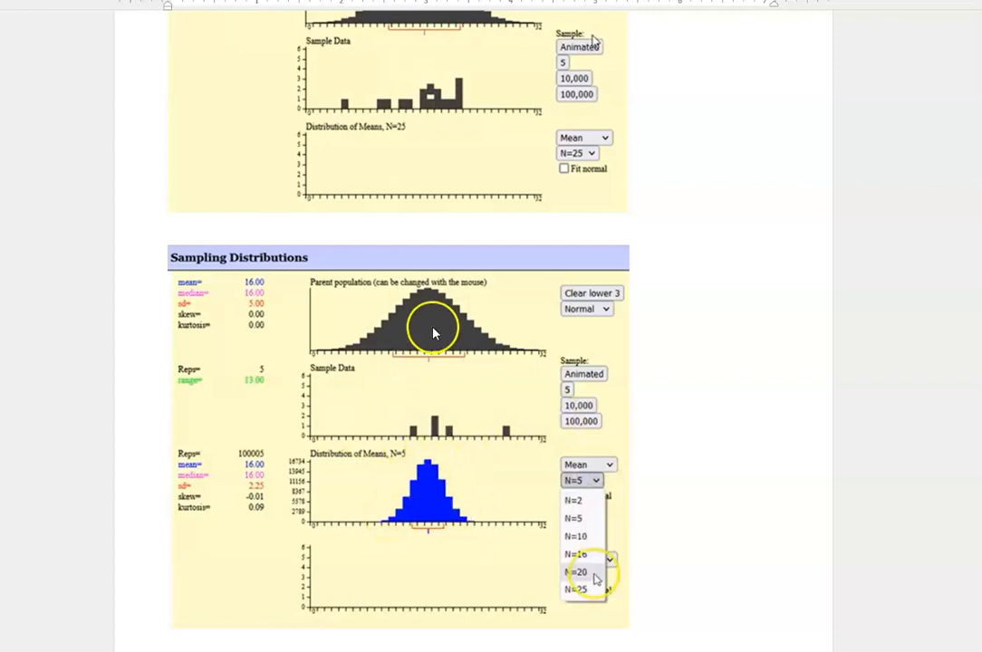
pyautogui.moveTo(433, 507)
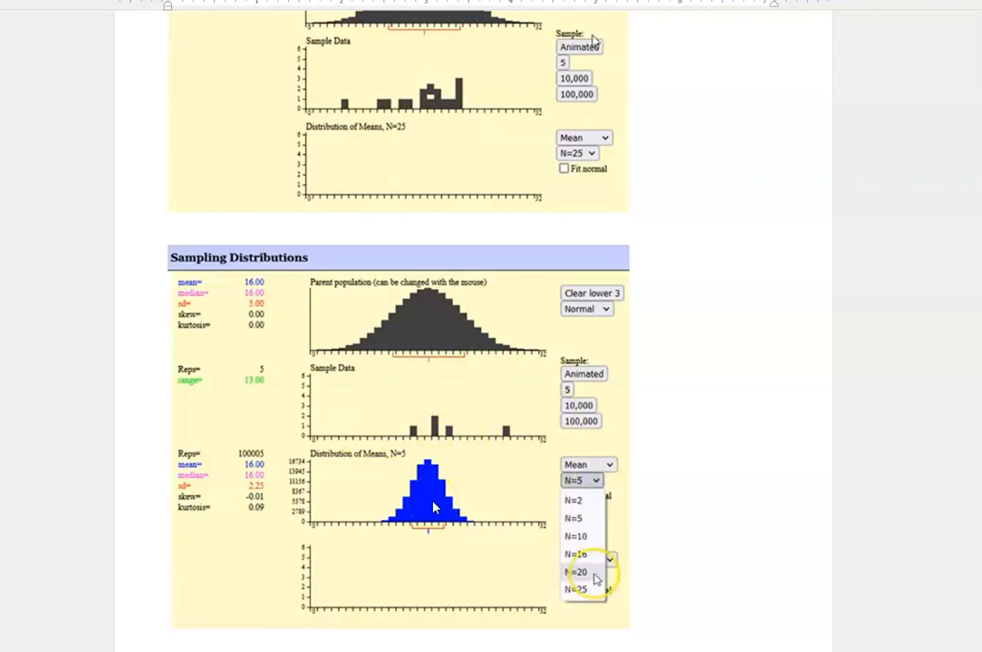
pyautogui.moveTo(125, 317)
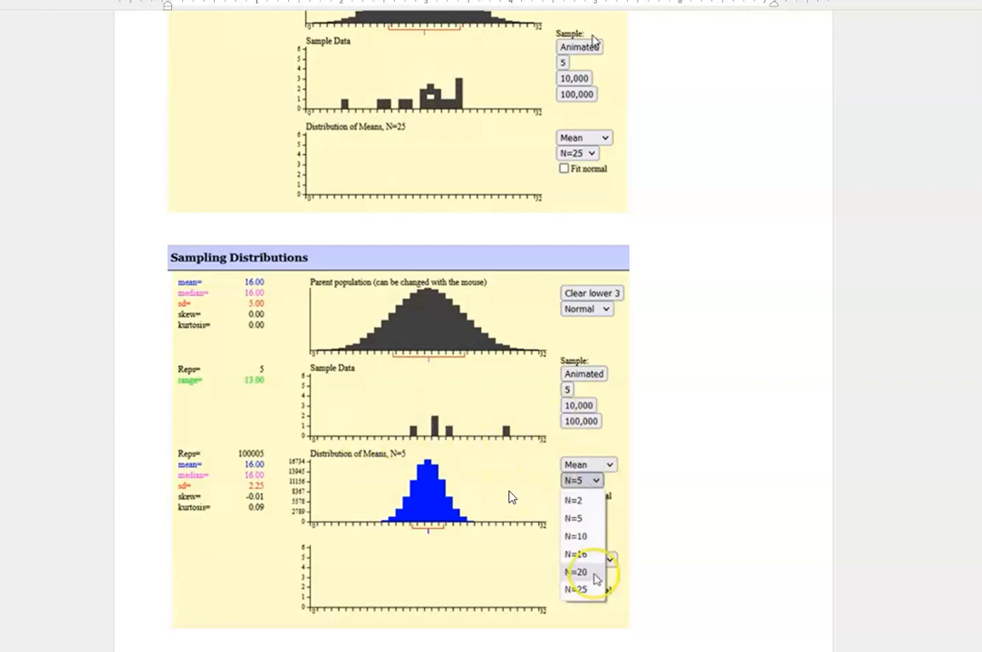
pyautogui.scroll(-3)
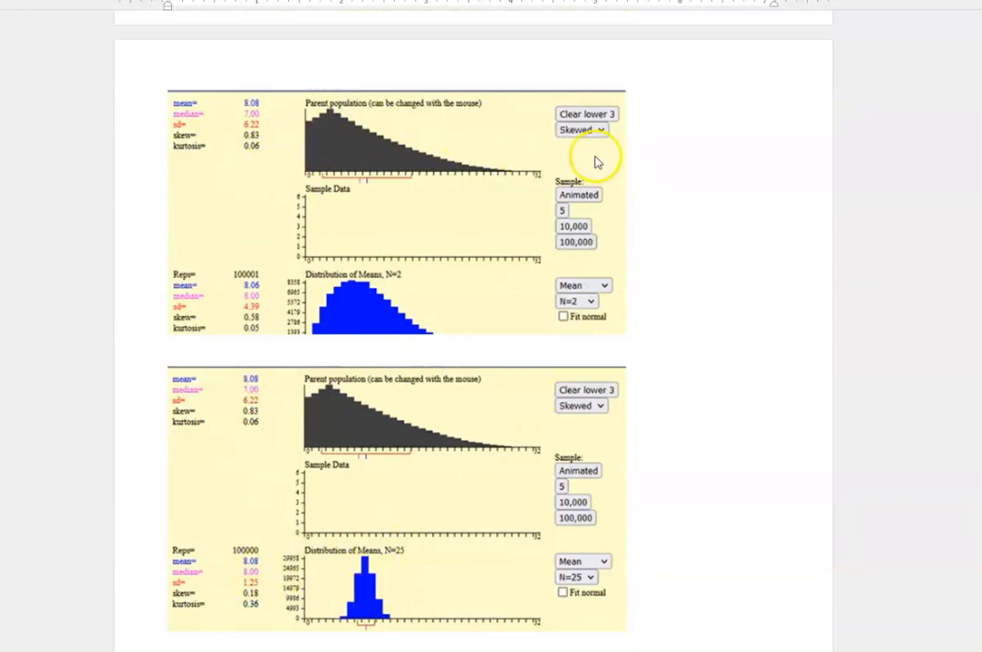
pyautogui.moveTo(266, 109)
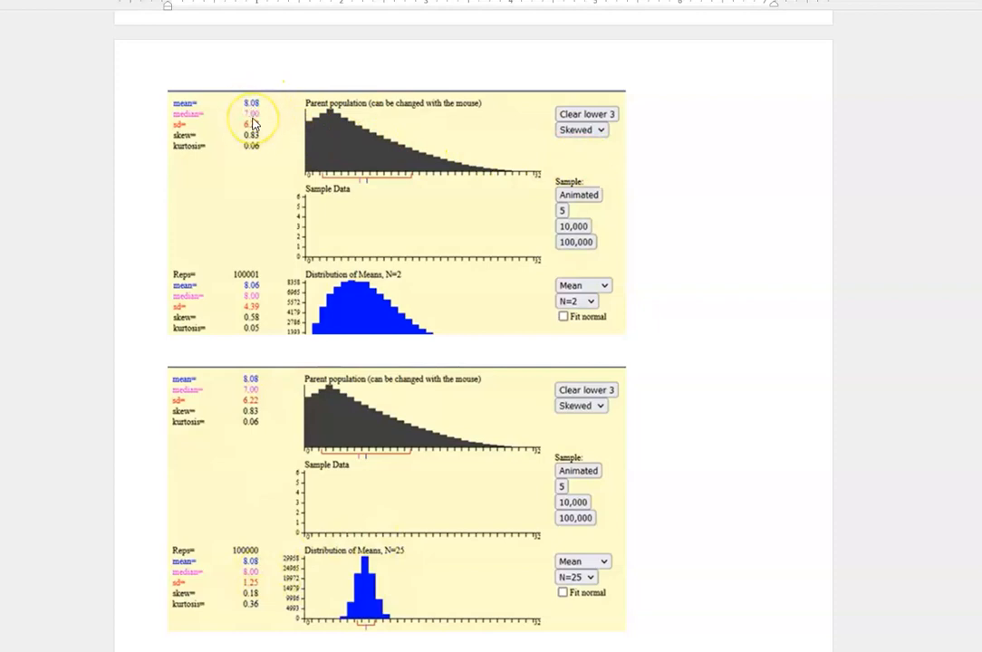
pyautogui.moveTo(258, 129)
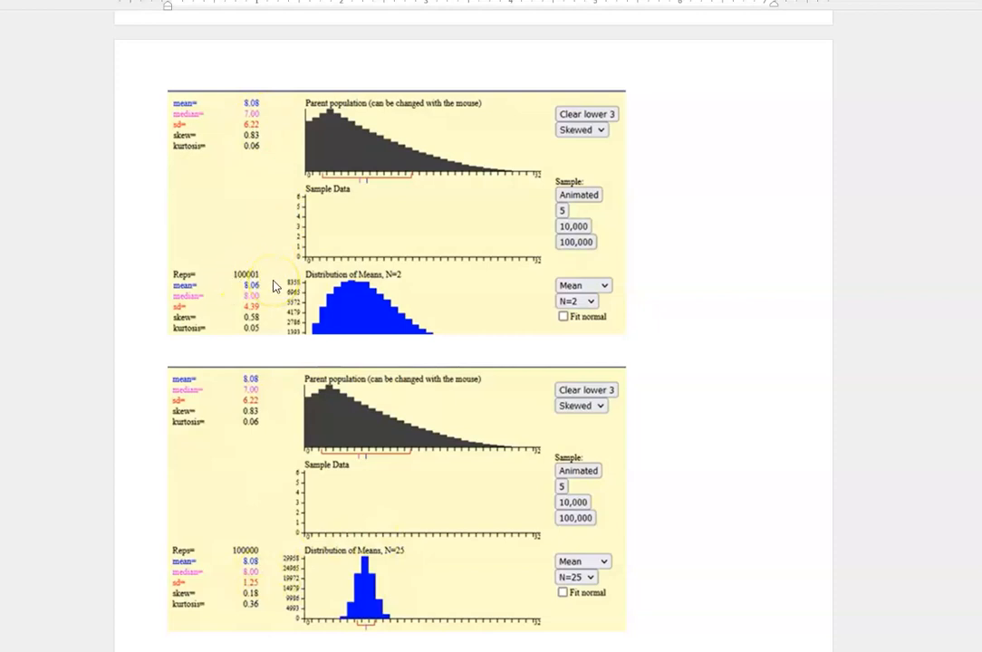
pyautogui.moveTo(313, 330)
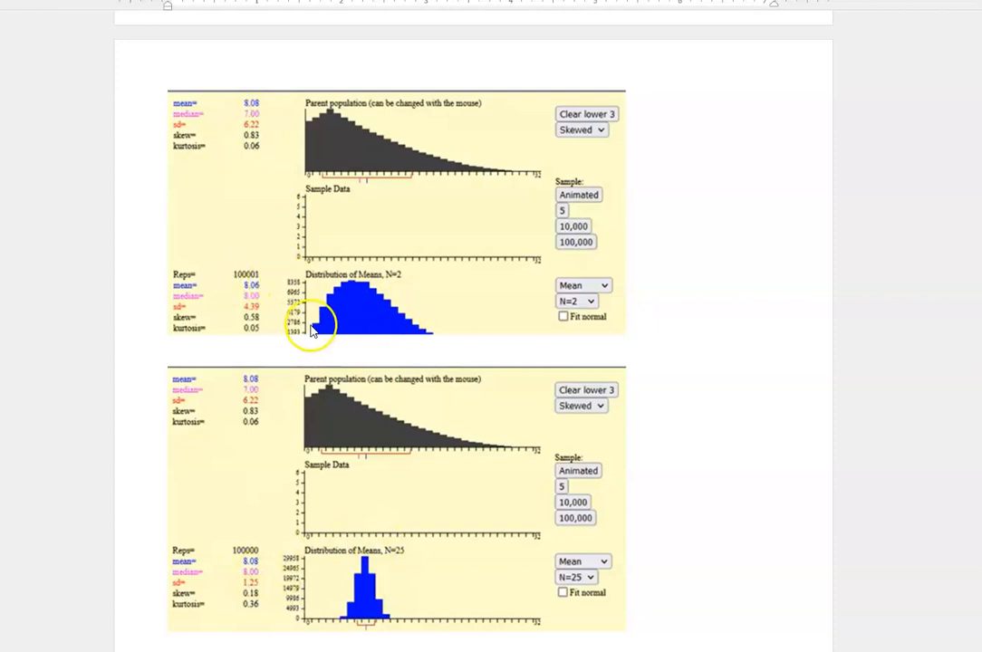
pyautogui.moveTo(329, 97)
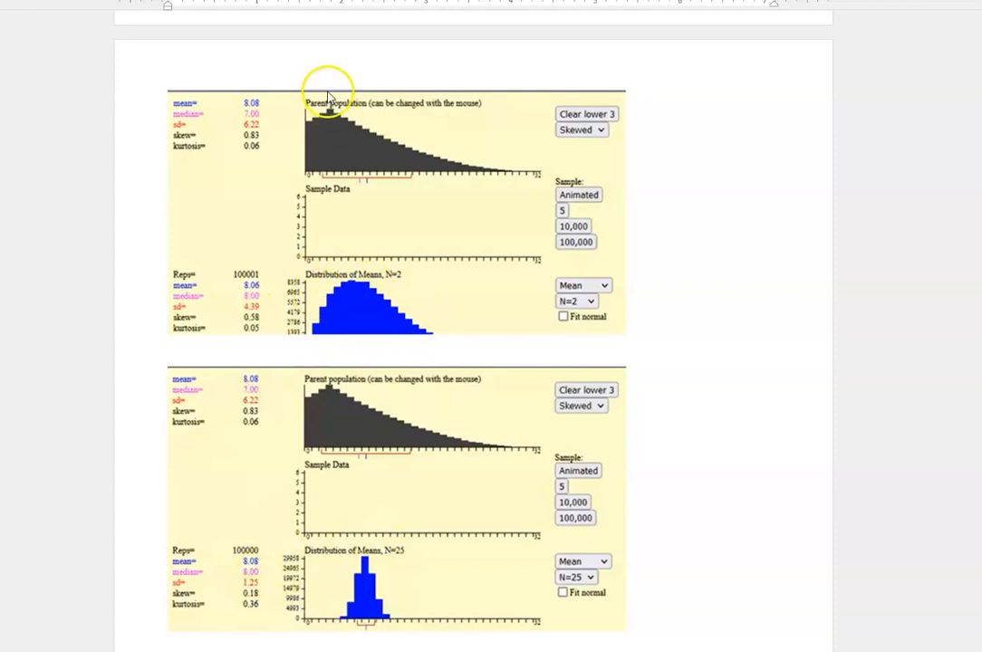
pyautogui.moveTo(353, 327)
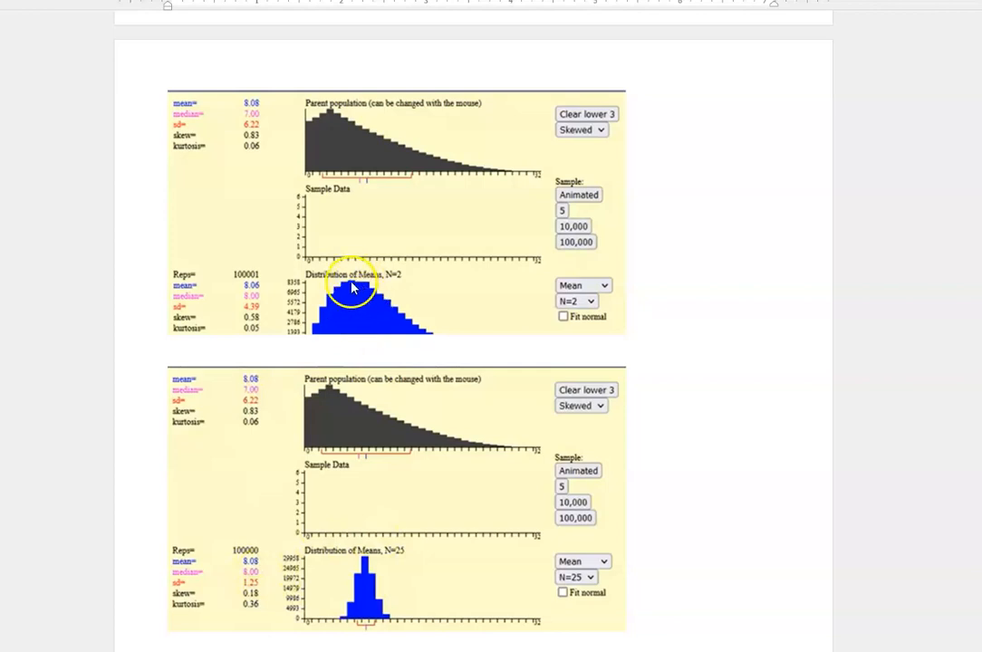
pyautogui.moveTo(353, 301)
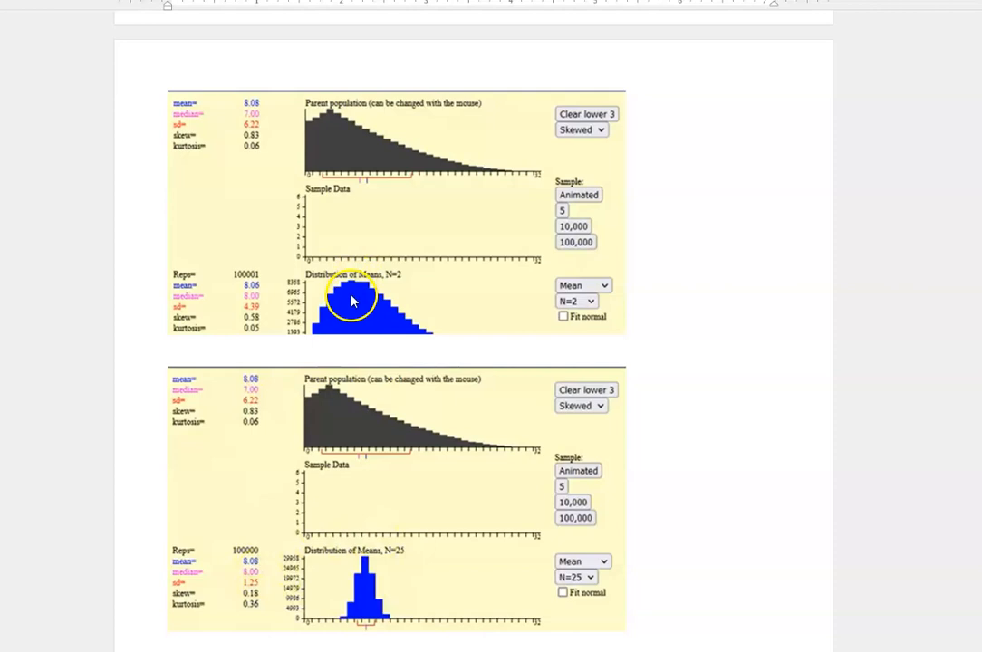
pyautogui.scroll(-3)
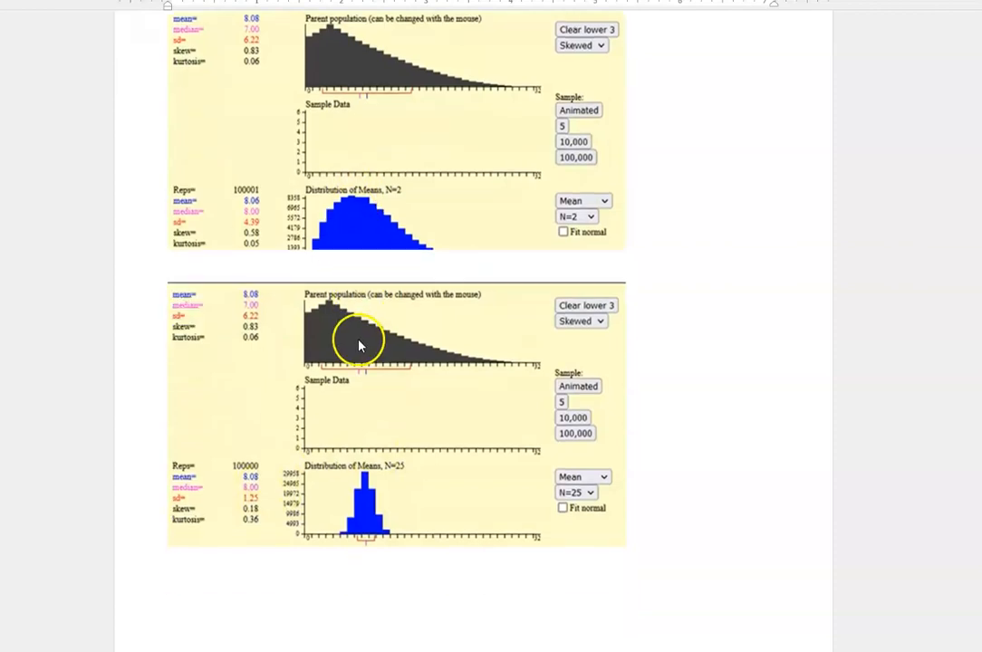